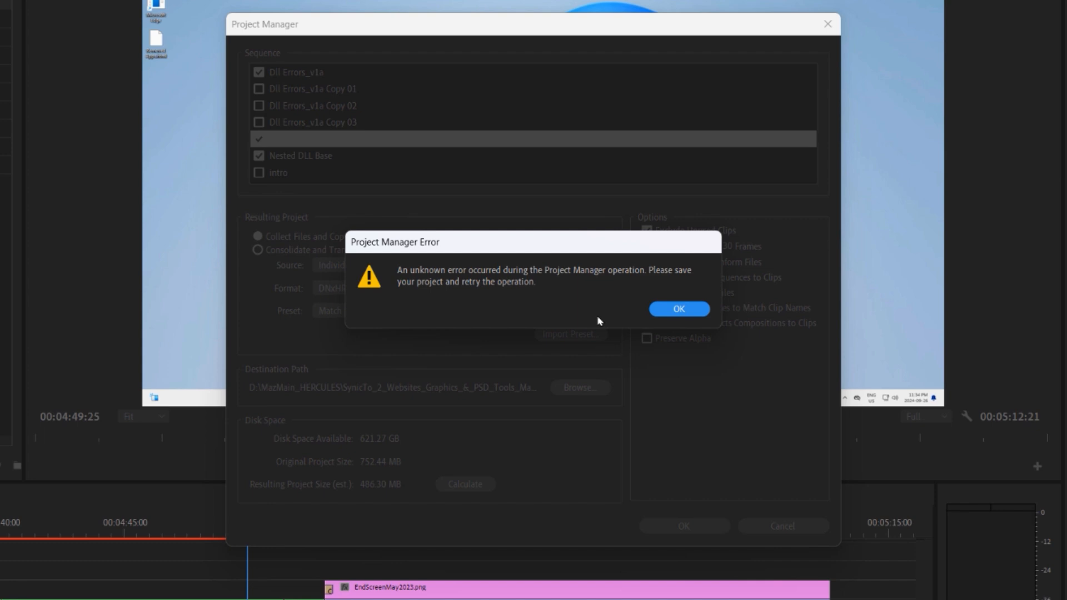
Dismiss the unknown-error message from the failed Project Manager operation.
{"action": "left_click", "coordinate": [678, 309]}
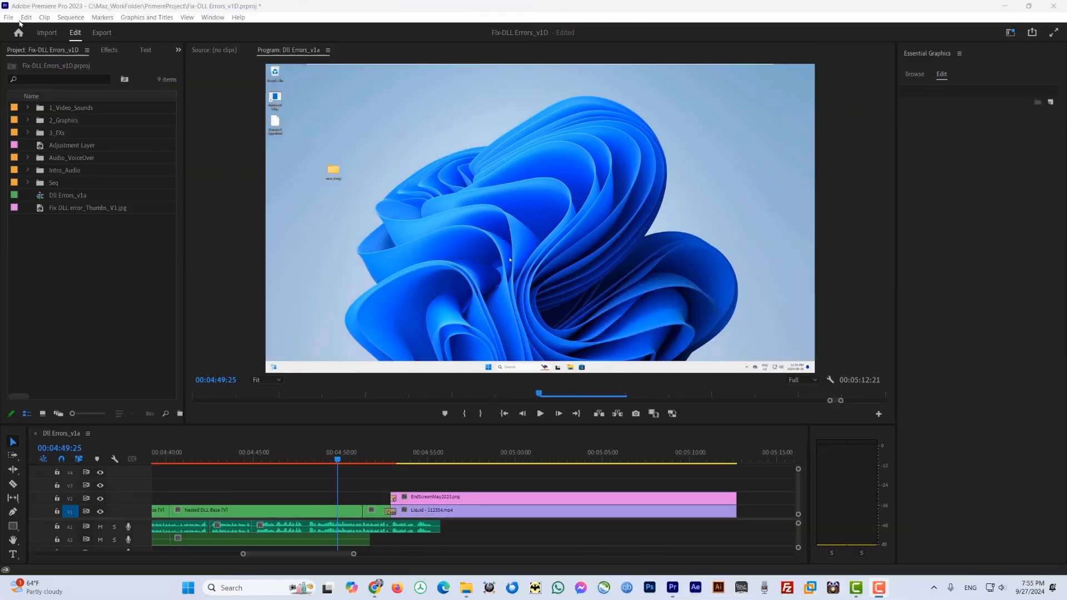
In Project Manager, add Nested DLL Base and Dll Errors_v1a Copy 05, then calculate size.
{"action": "left_click", "coordinate": [9, 17]}
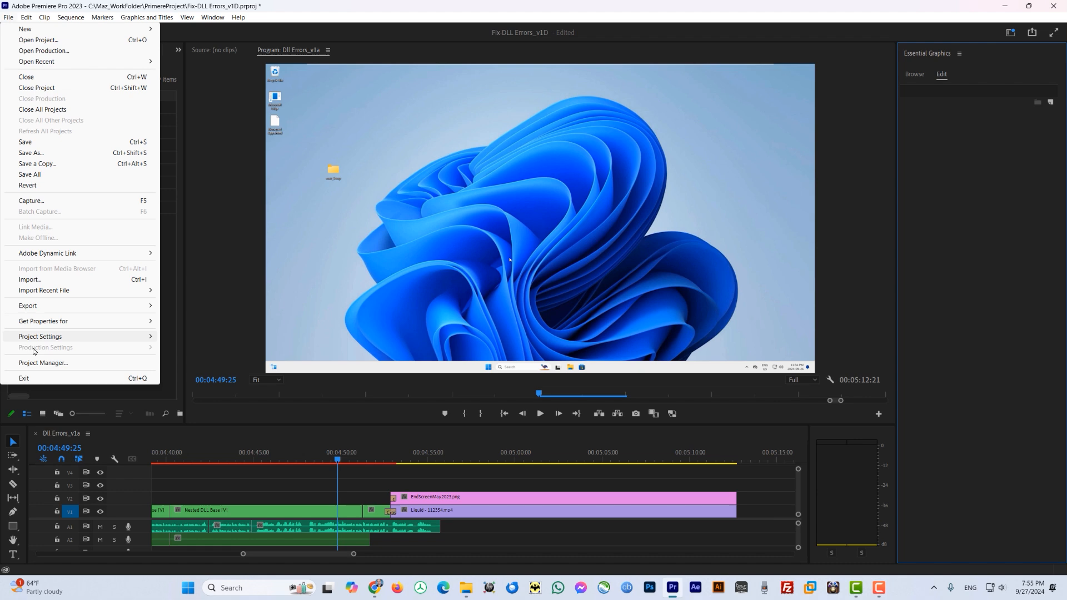
{"action": "left_click", "coordinate": [43, 362]}
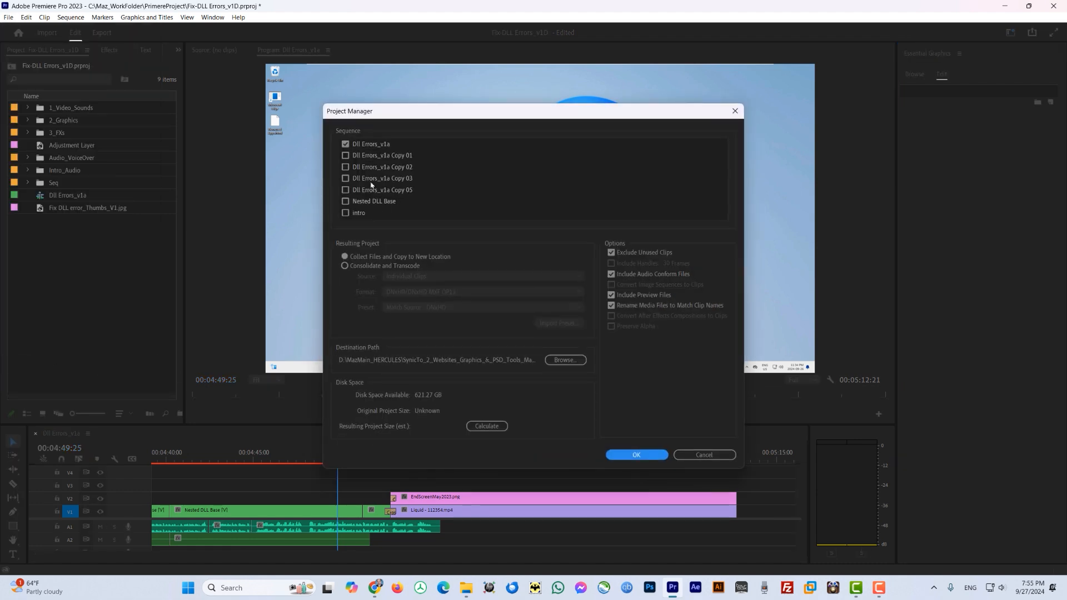
{"action": "left_click", "coordinate": [345, 201]}
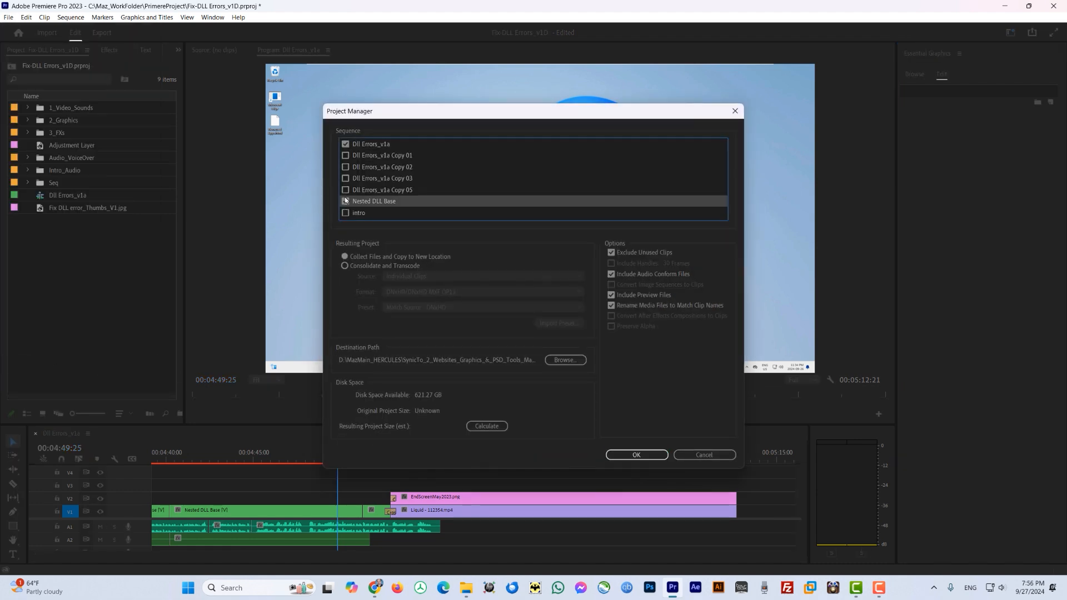
{"action": "left_click", "coordinate": [345, 190]}
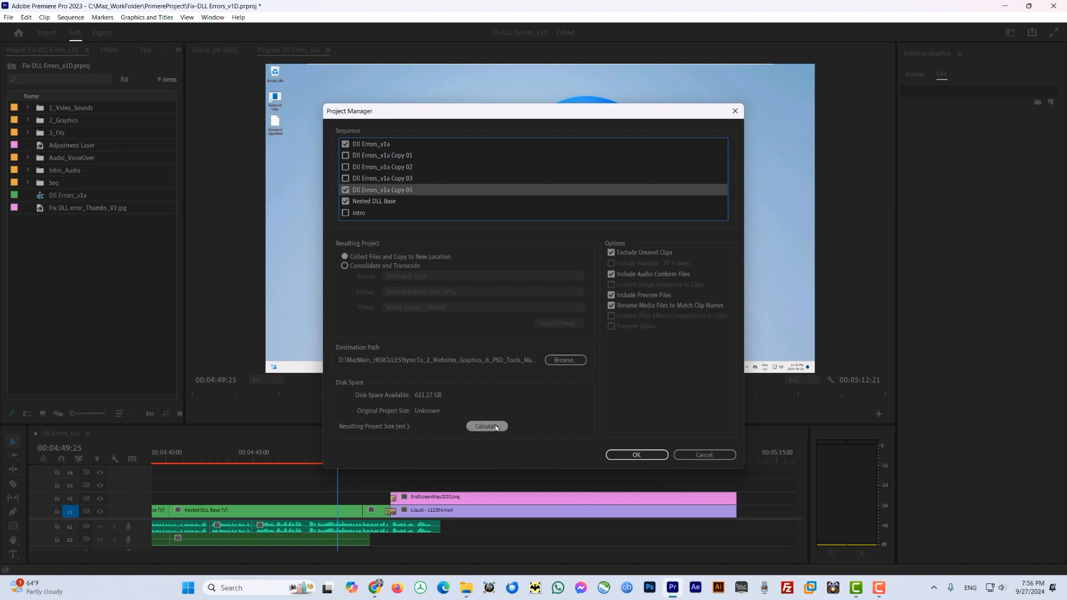
{"action": "left_click", "coordinate": [486, 426]}
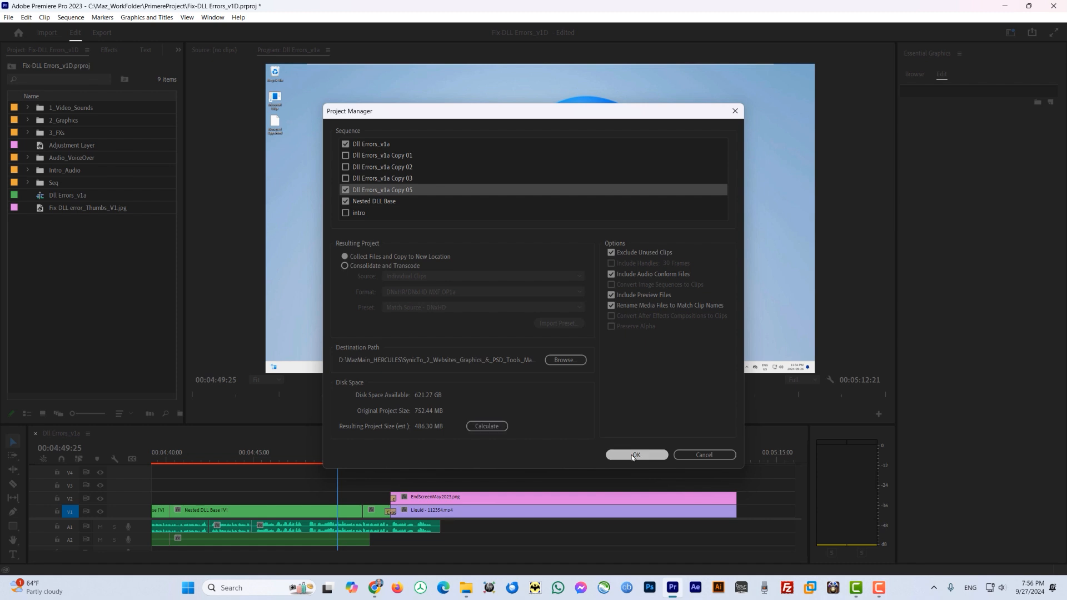
Save and run the three-sequence copy, then dismiss the resulting unknown error.
{"action": "left_click", "coordinate": [636, 455]}
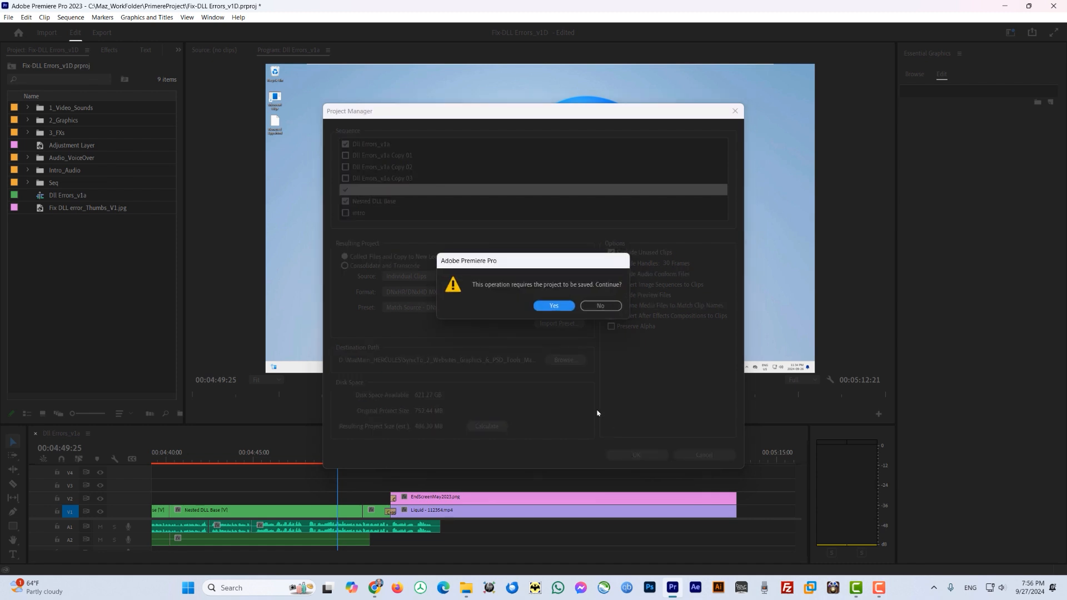
{"action": "left_click", "coordinate": [553, 305]}
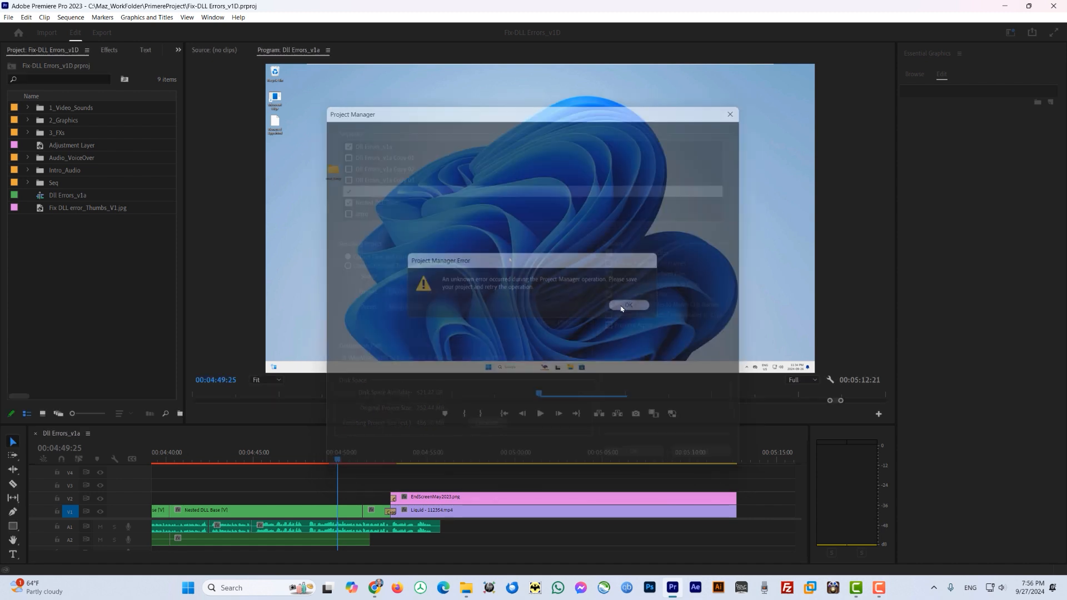
{"action": "left_click", "coordinate": [627, 305]}
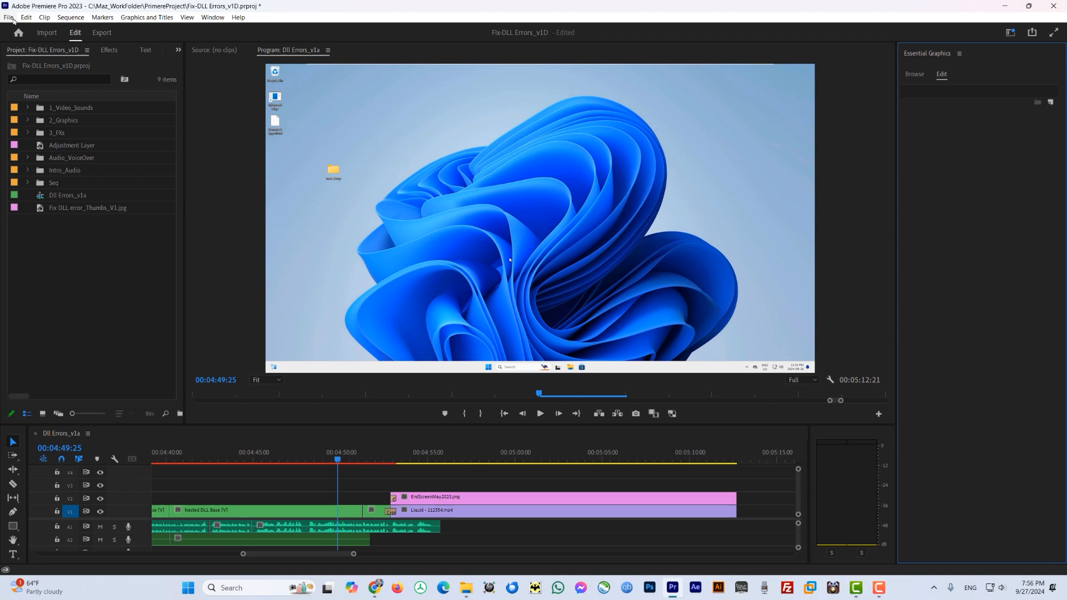
Reopen Project Manager from File and tick Nested DLL Base for copying.
{"action": "left_click", "coordinate": [8, 17]}
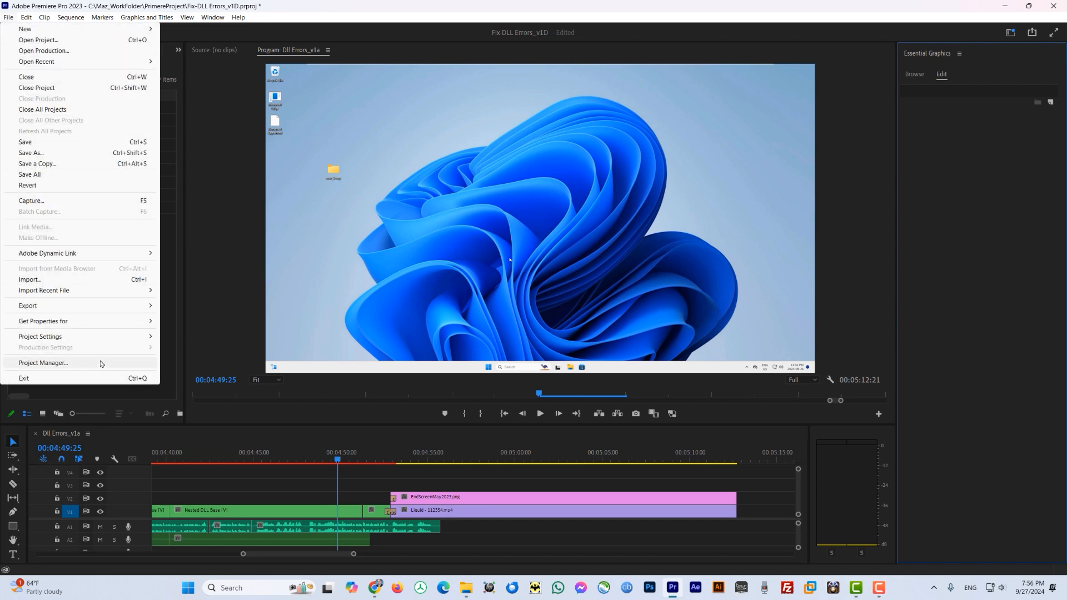
{"action": "left_click", "coordinate": [43, 363]}
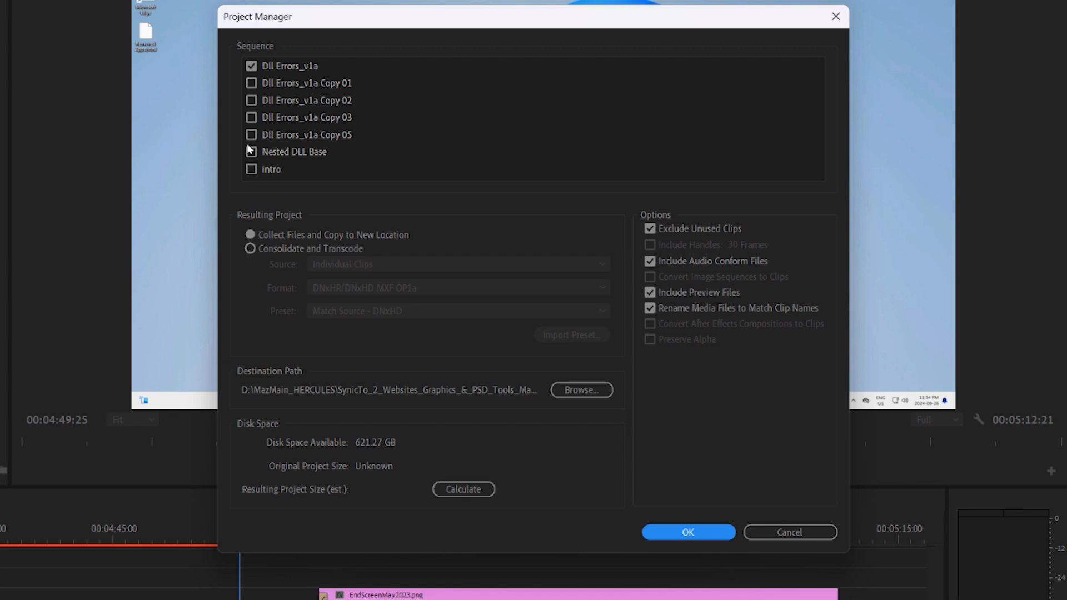
{"action": "left_click", "coordinate": [252, 134]}
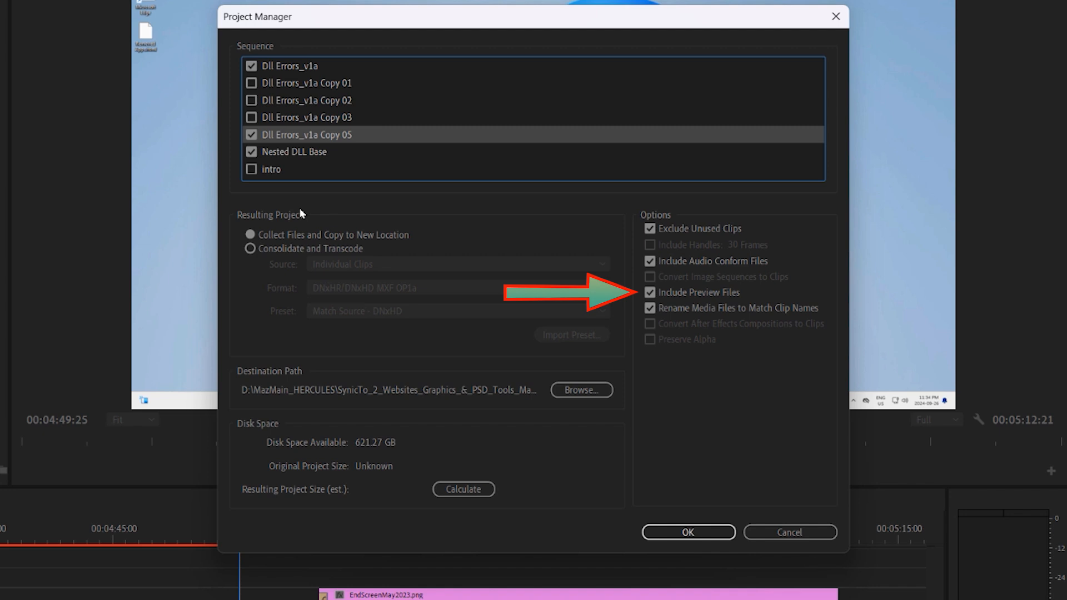
{"action": "mouse_move", "coordinate": [672, 302]}
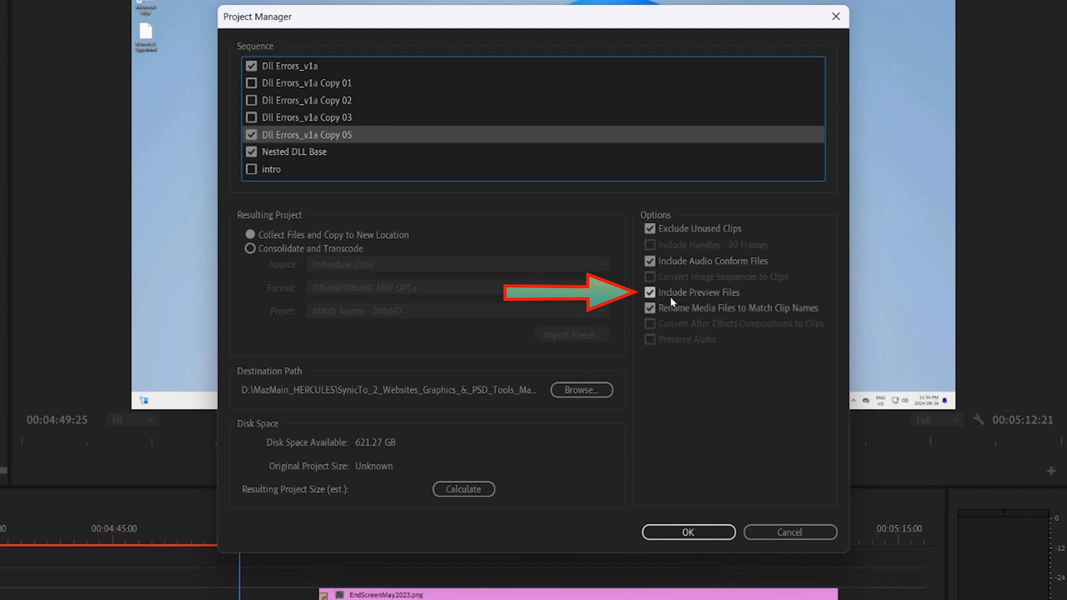
Exclude preview files and recalculate the estimated size to 480.77 MB.
{"action": "left_click", "coordinate": [650, 291]}
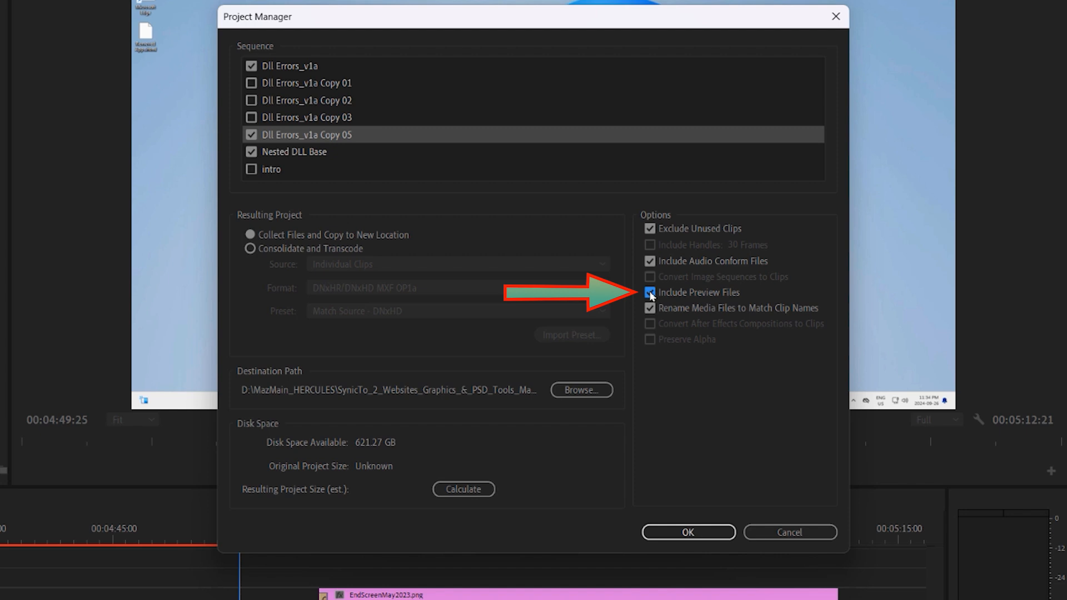
{"action": "left_click", "coordinate": [650, 292]}
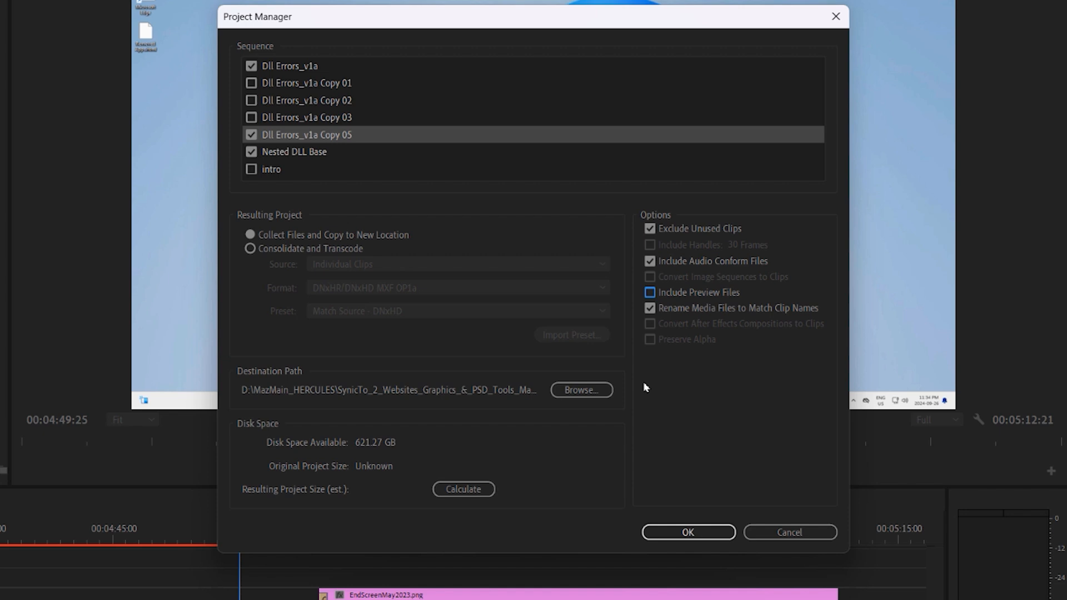
{"action": "left_click", "coordinate": [463, 489]}
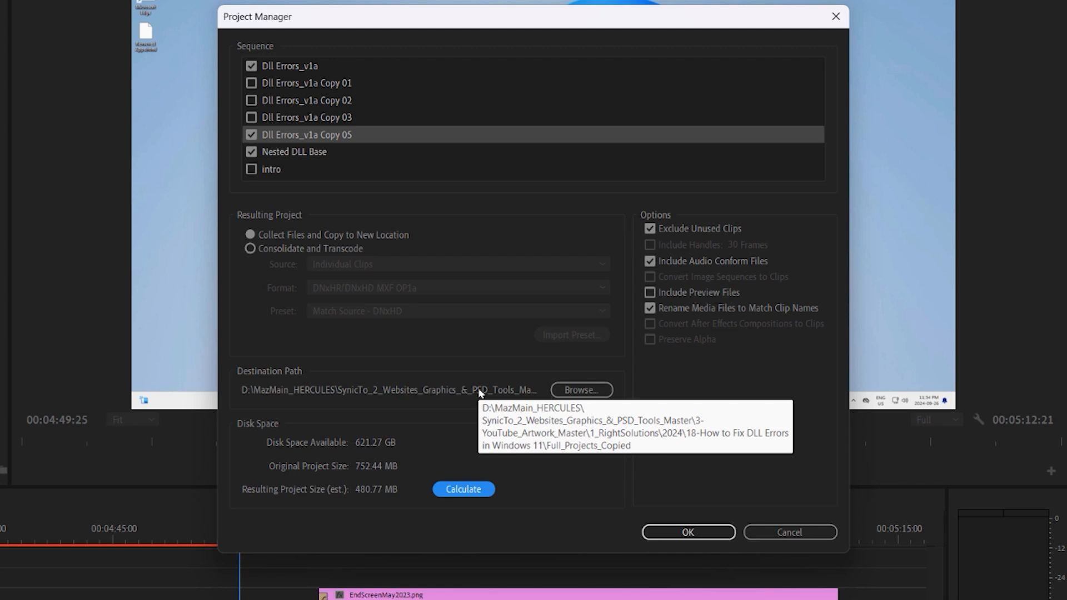
{"action": "mouse_move", "coordinate": [589, 500]}
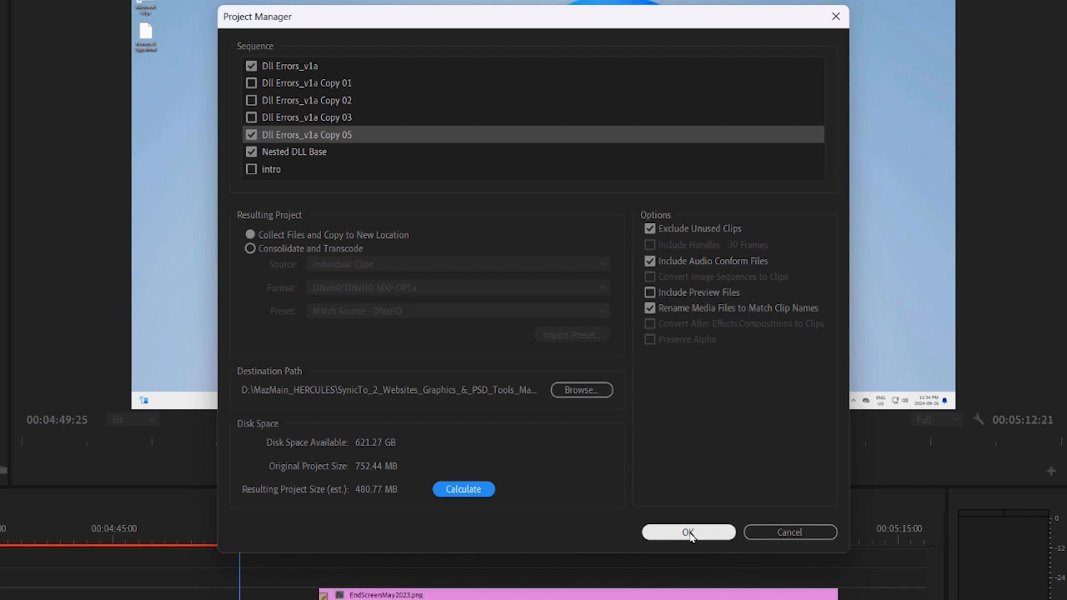
Save the project and run the sequence copy through to completion.
{"action": "left_click", "coordinate": [687, 532]}
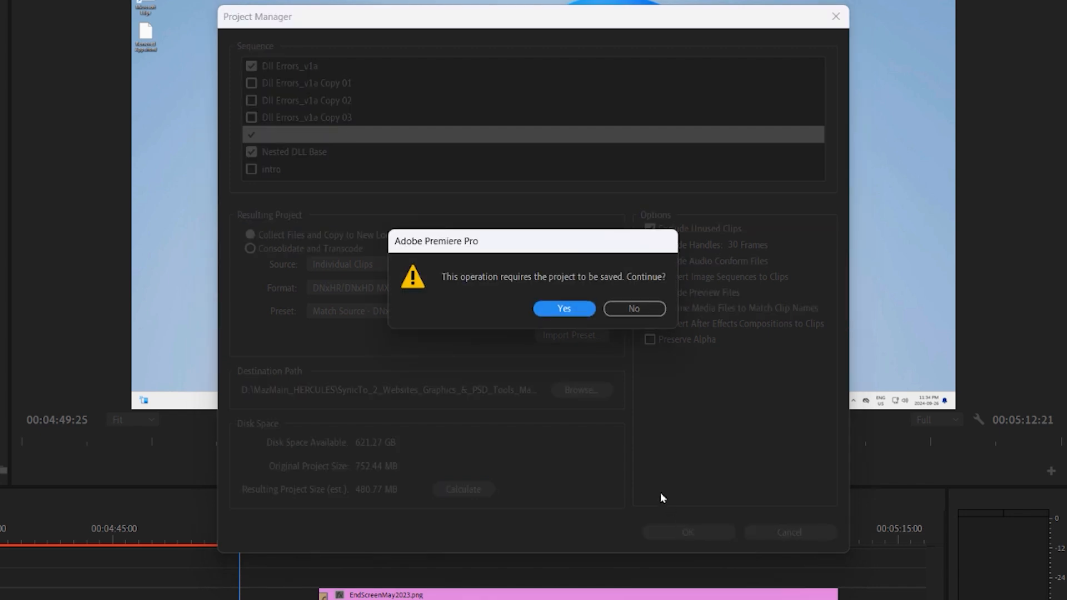
{"action": "left_click", "coordinate": [563, 308]}
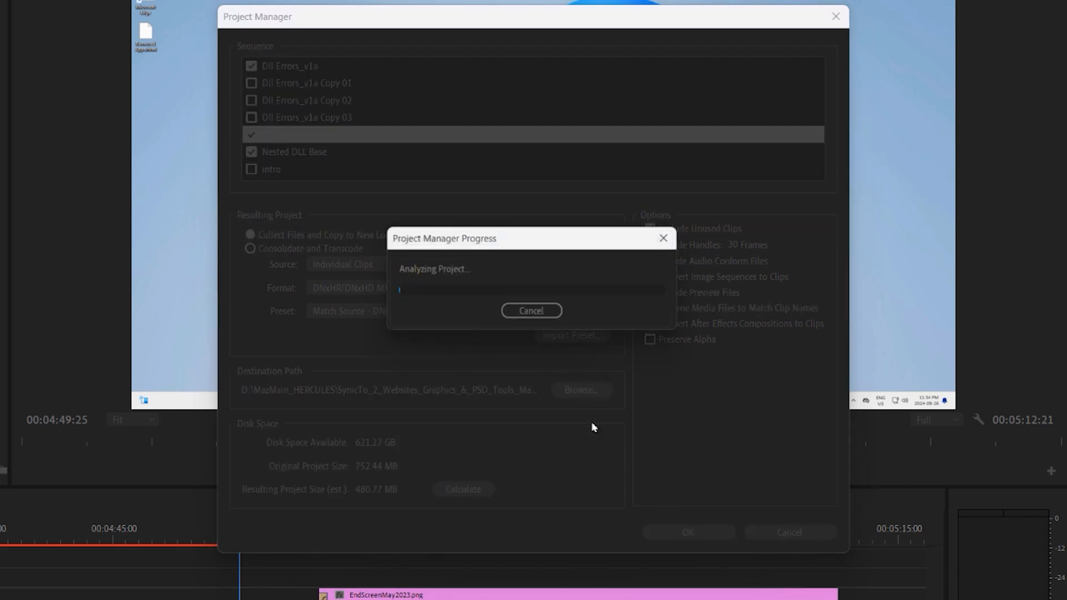
{"action": "left_click", "coordinate": [530, 310]}
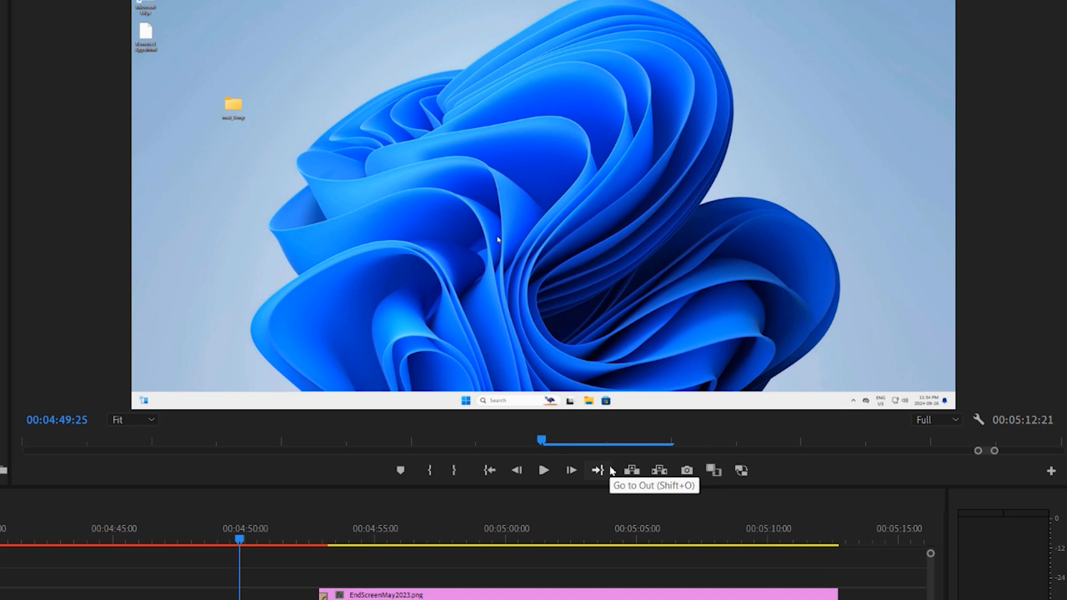